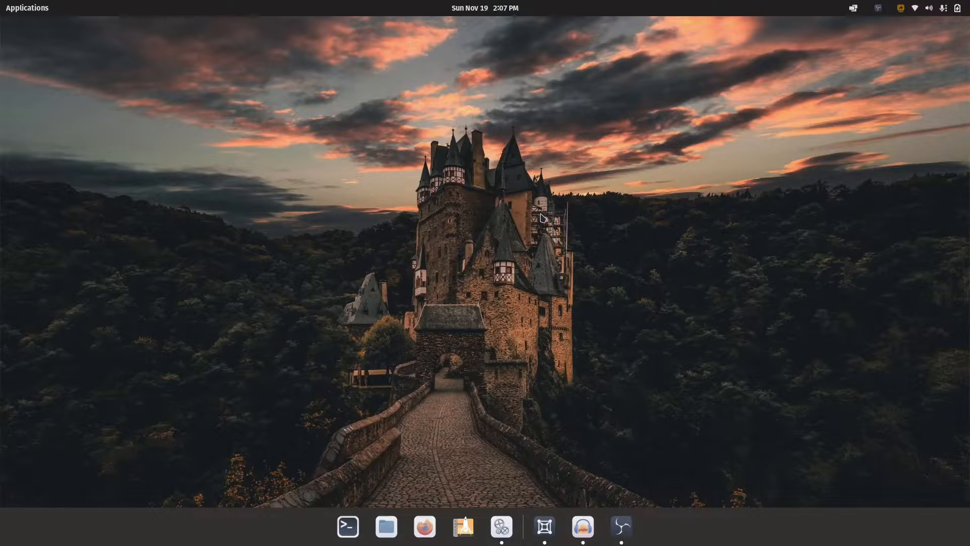
mouse_move(519, 433)
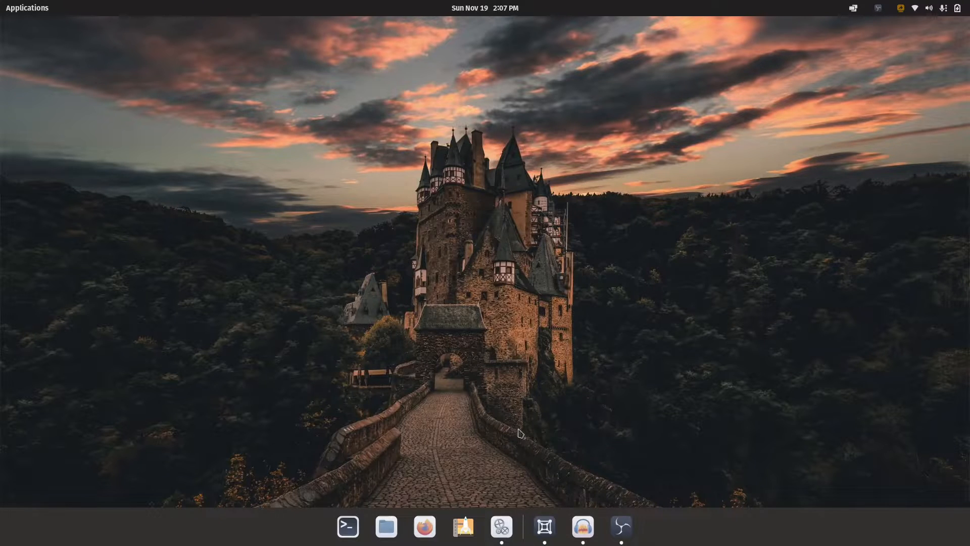
Bring the Settings window back up, scroll it, then put it away.
left_click(502, 527)
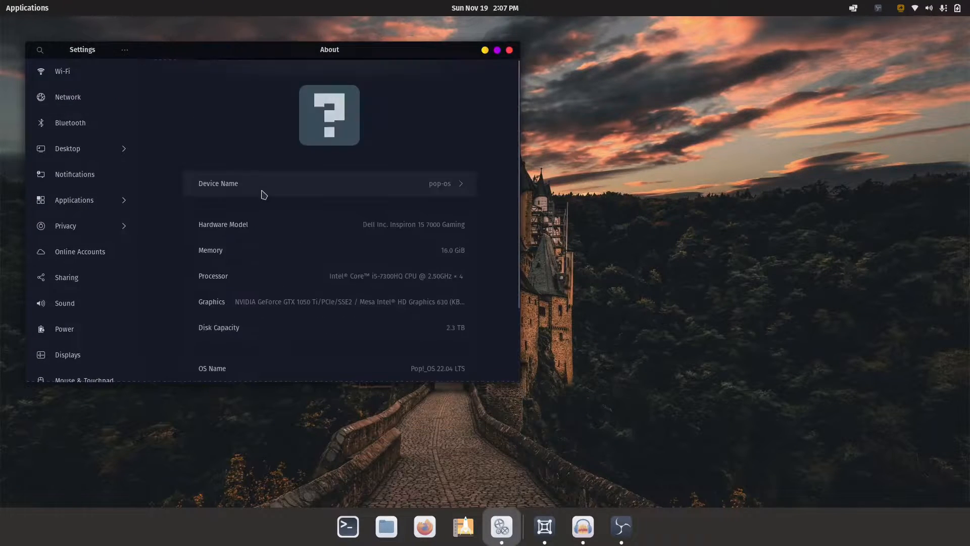
scroll("down", 3)
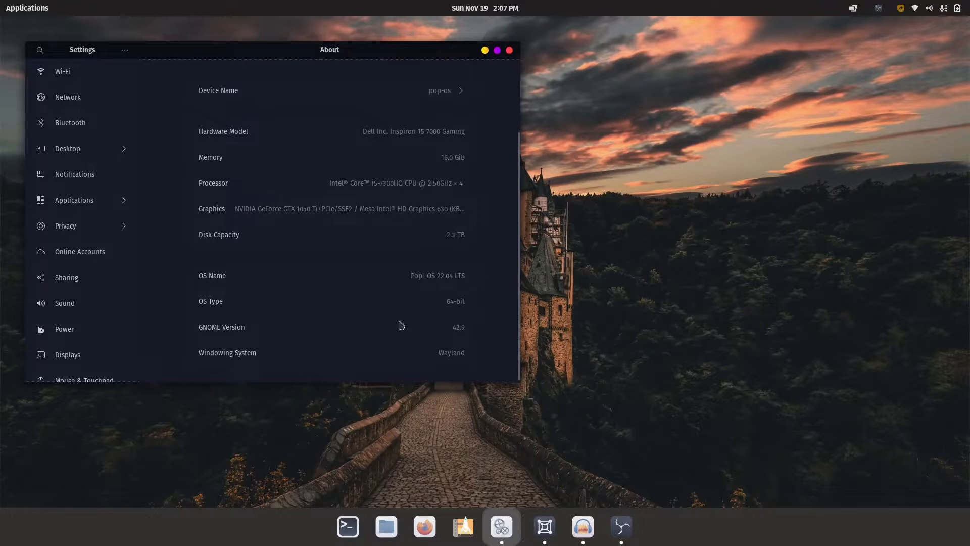
mouse_move(564, 158)
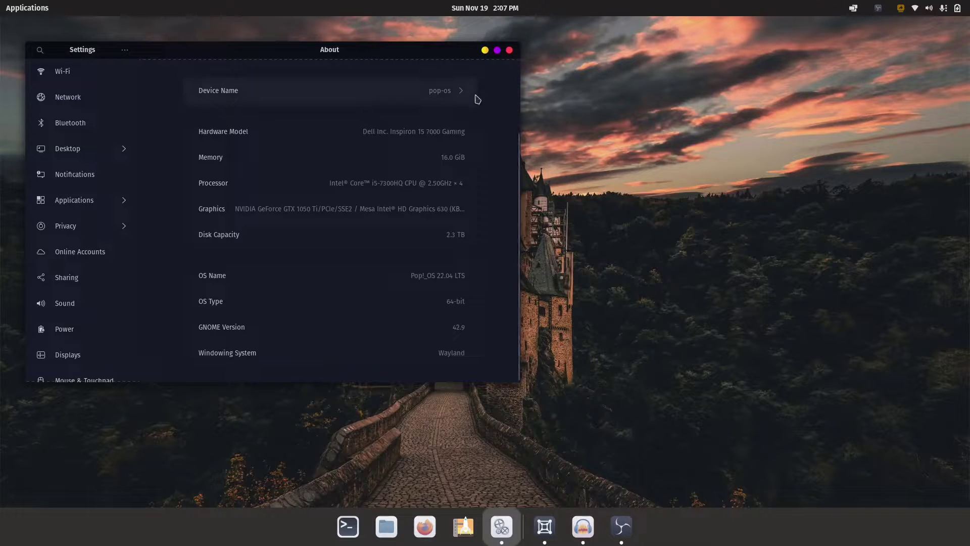
mouse_move(488, 58)
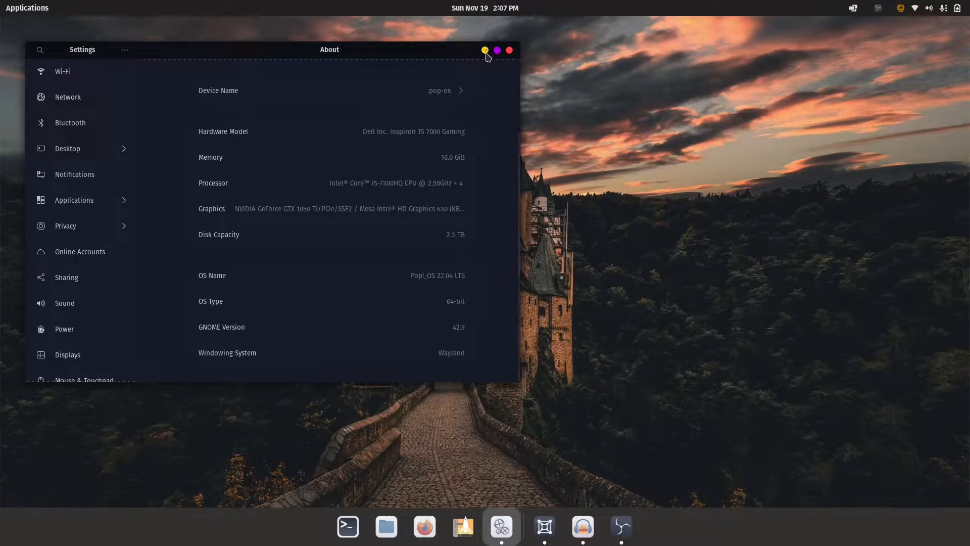
left_click(509, 50)
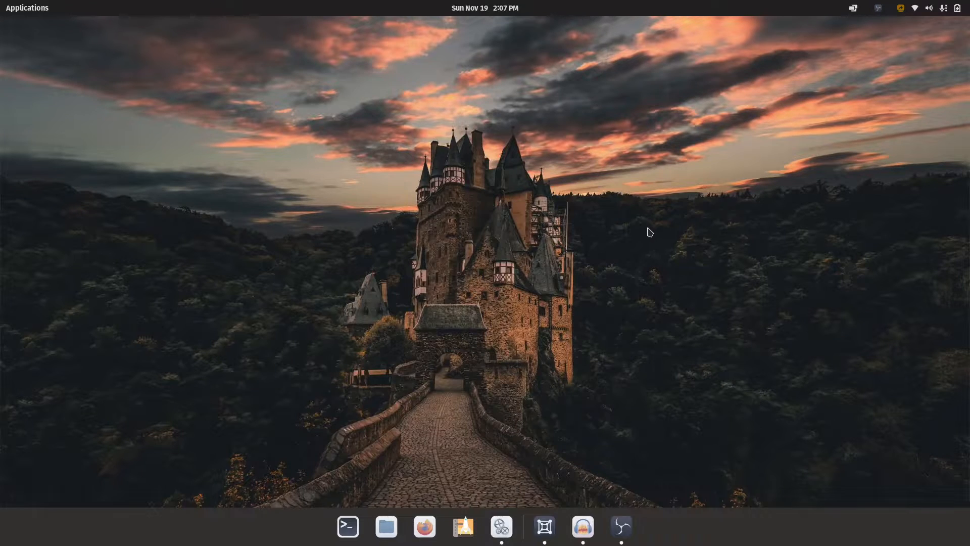
left_click(544, 528)
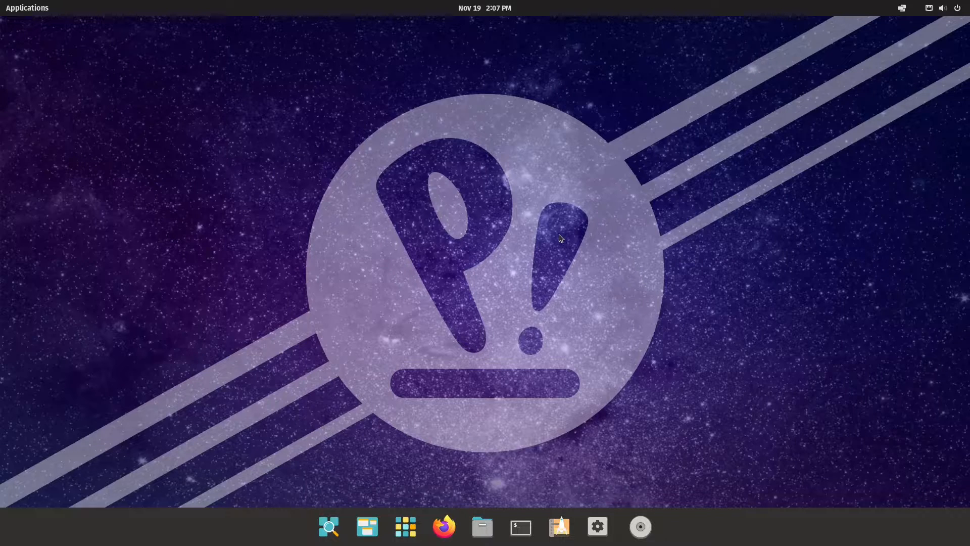
mouse_move(518, 243)
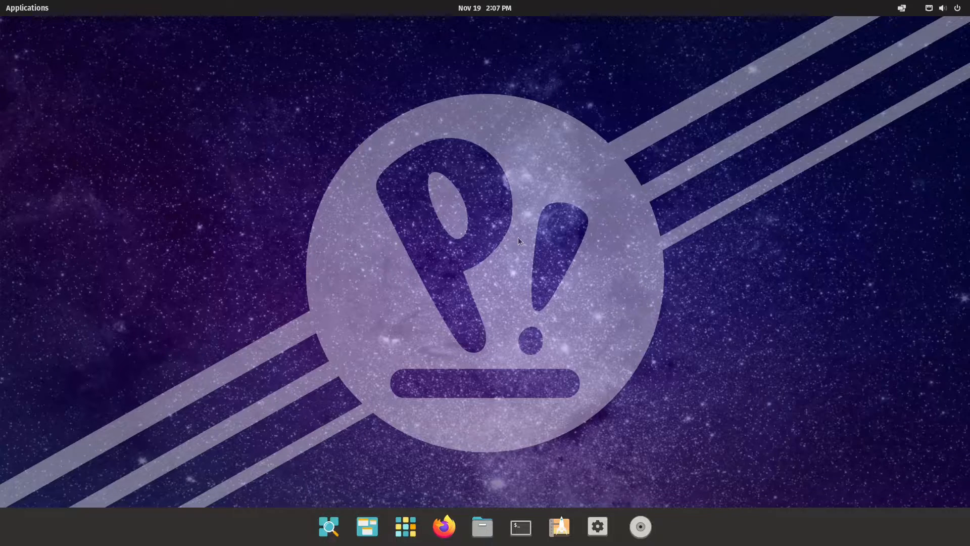
mouse_move(482, 527)
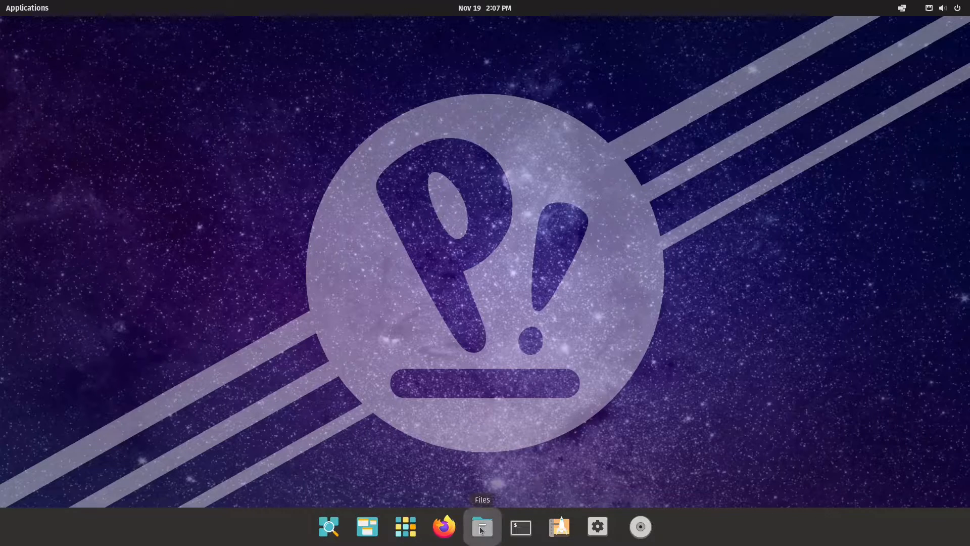
Browse Files via Other Locations > Computer to /etc/gdm3 and right-click custom.conf.
left_click(483, 527)
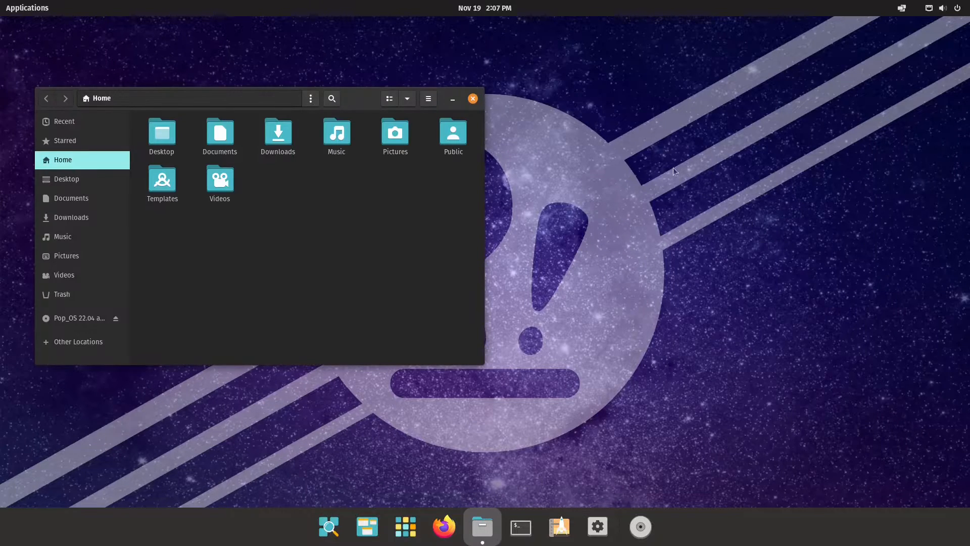
left_click(77, 342)
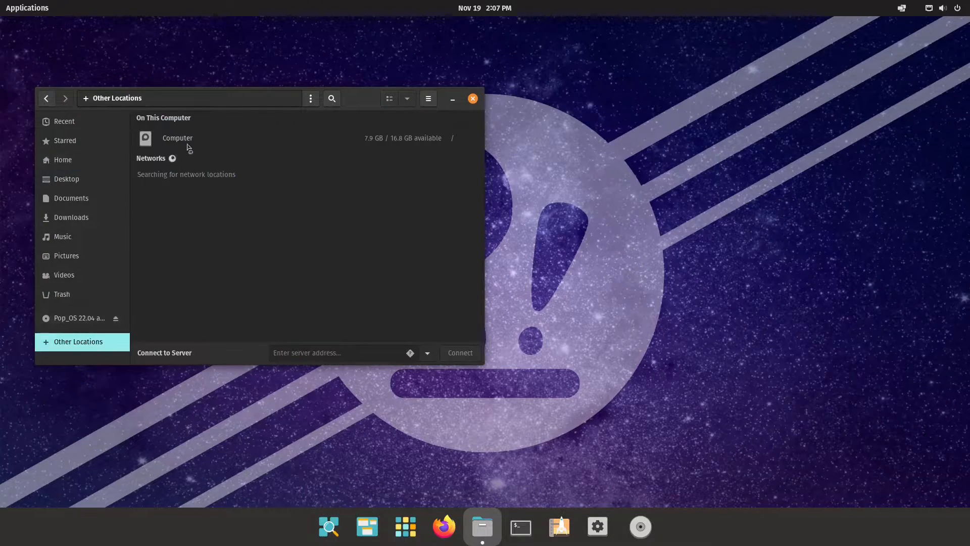
double_click(177, 138)
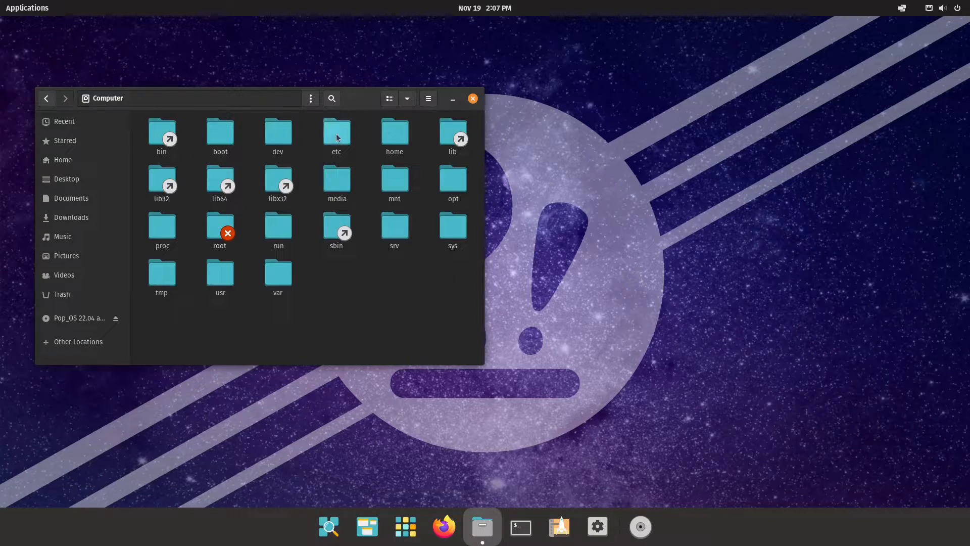
double_click(337, 131)
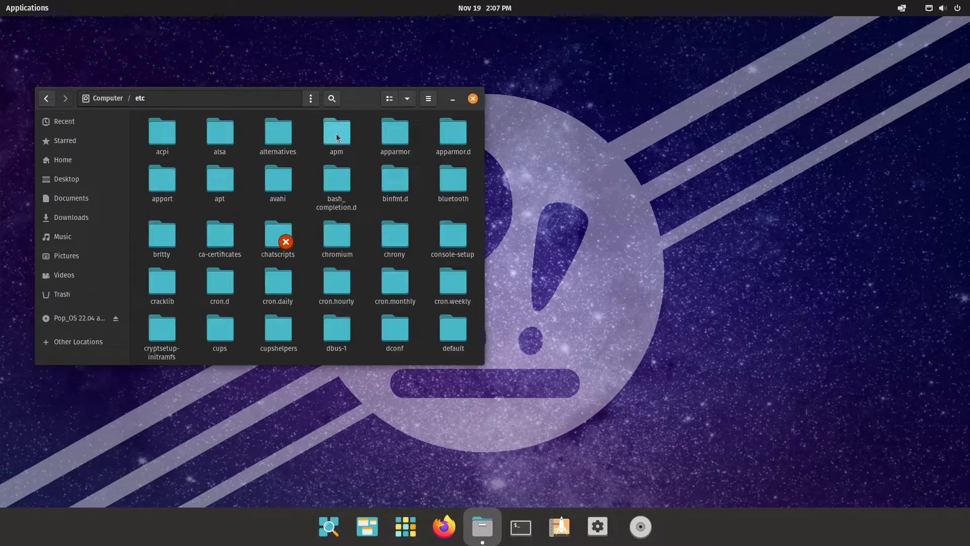
mouse_move(298, 334)
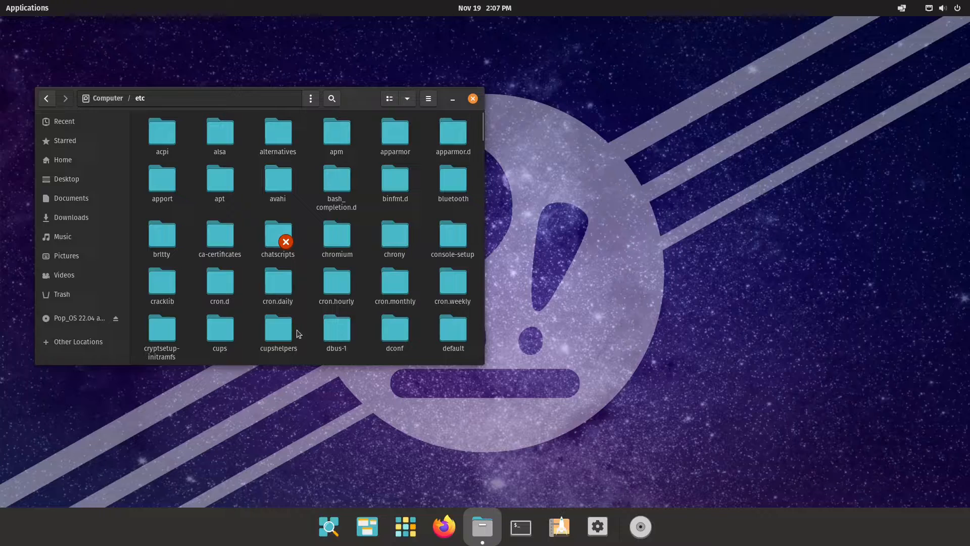
scroll("down", 3)
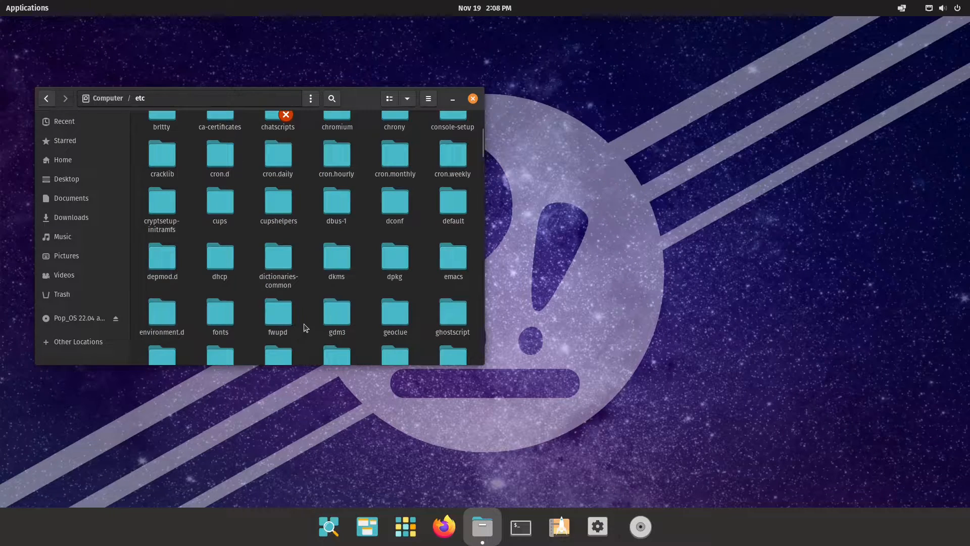
left_click(336, 313)
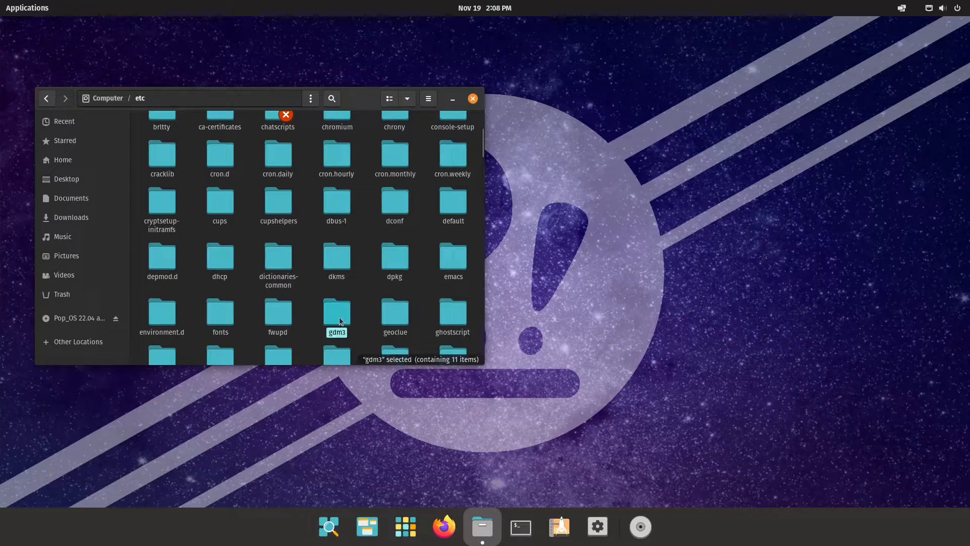
double_click(336, 309)
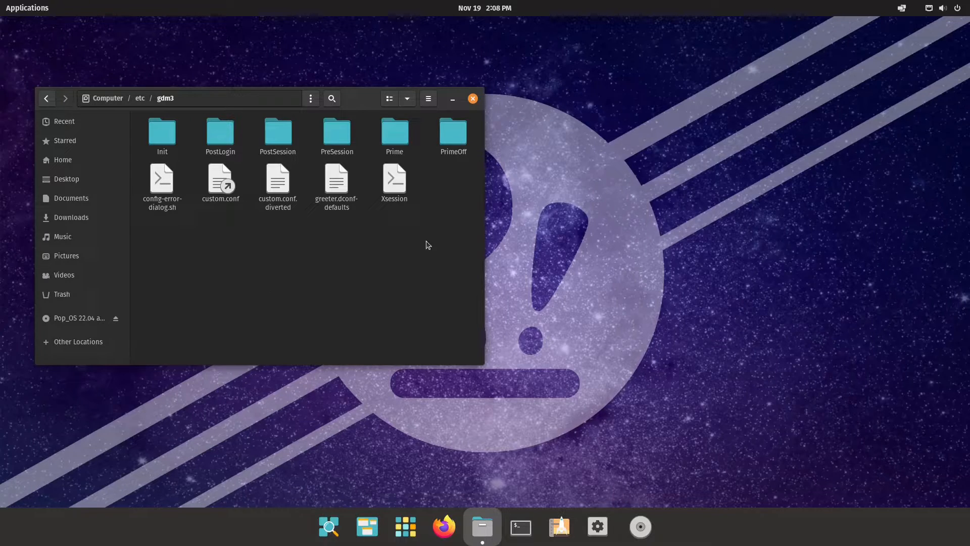
mouse_move(217, 190)
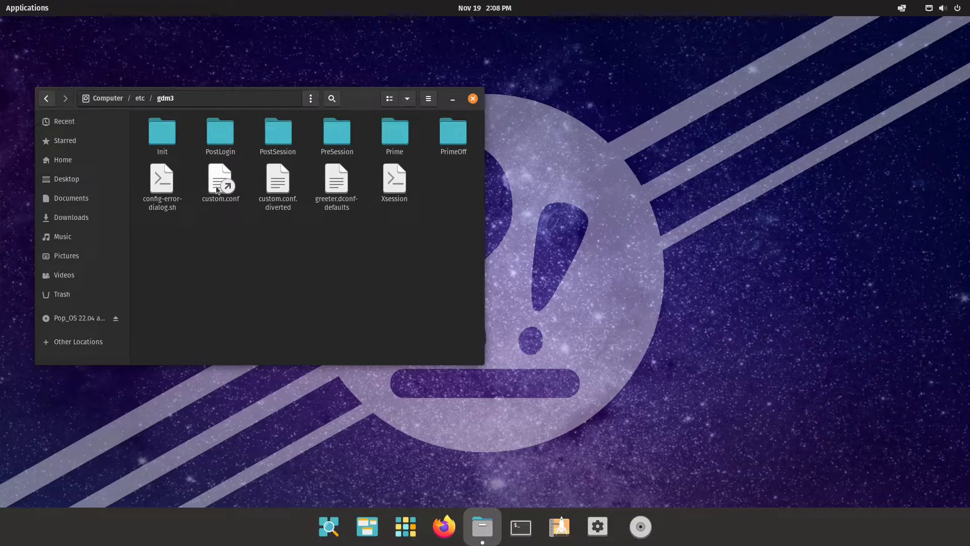
left_click(220, 180)
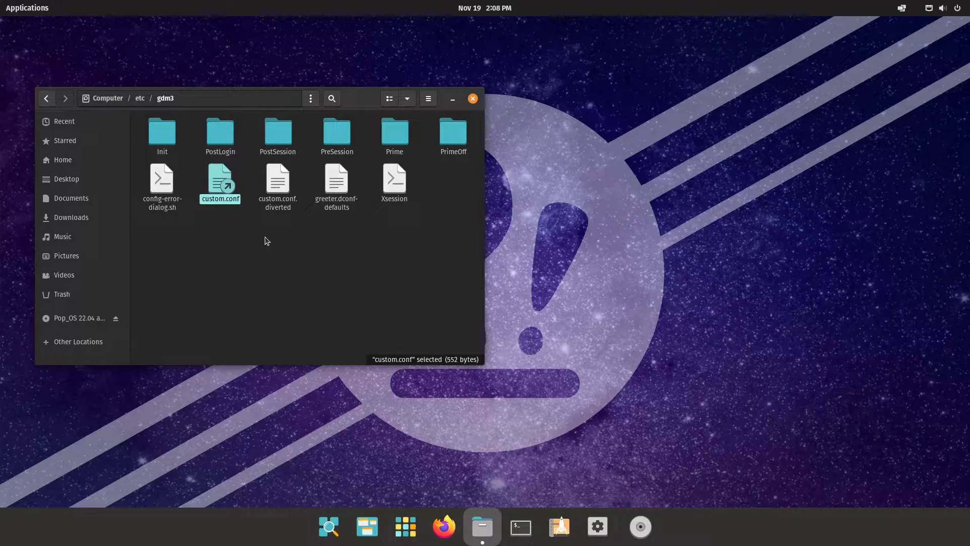
right_click(220, 180)
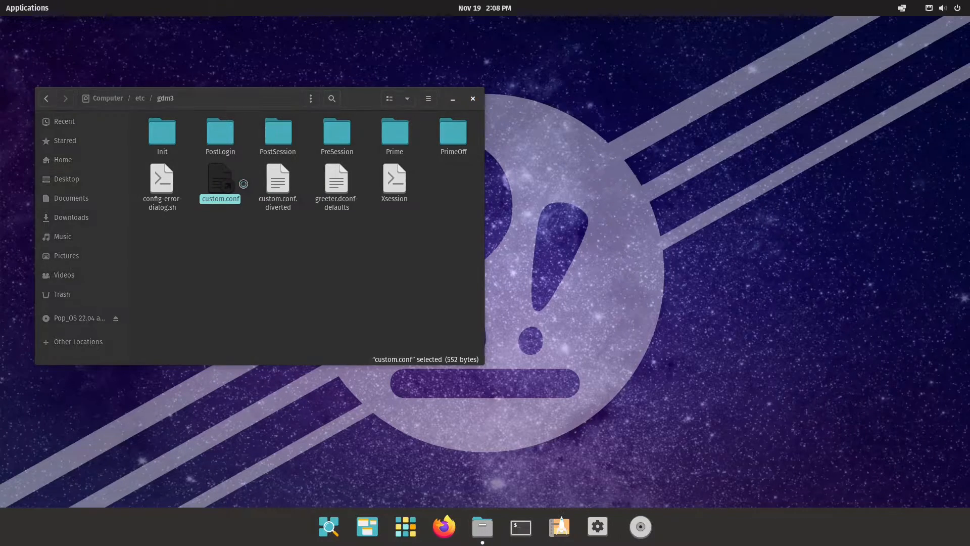
double_click(220, 179)
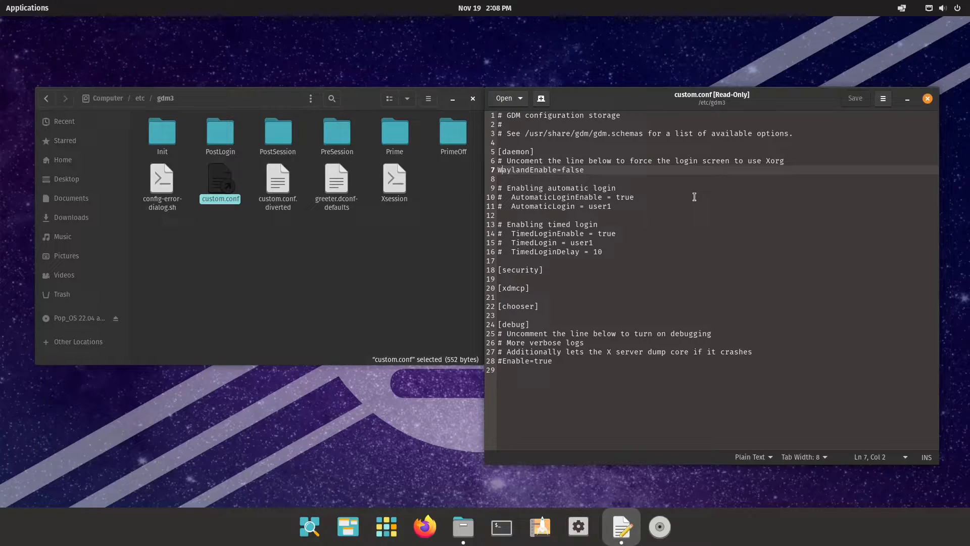
mouse_move(688, 191)
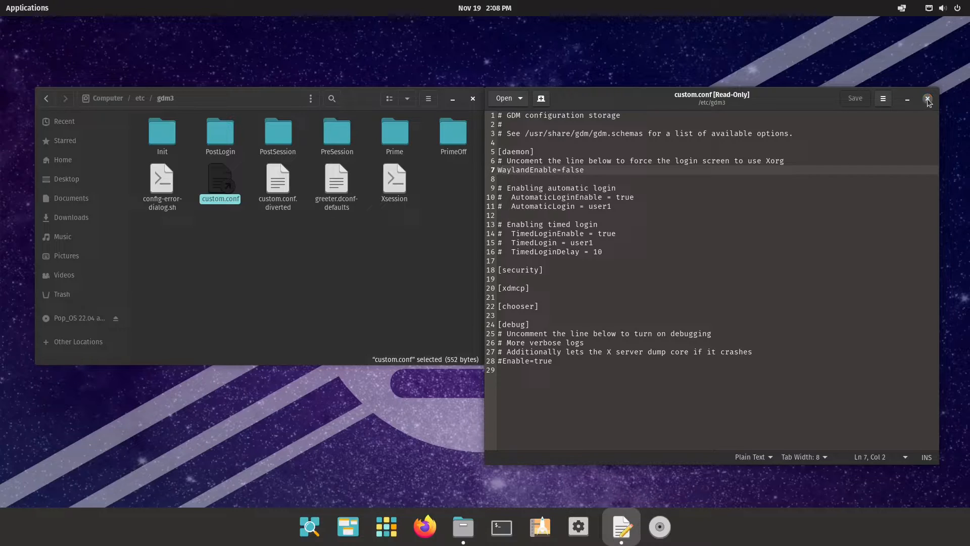
left_click(927, 98)
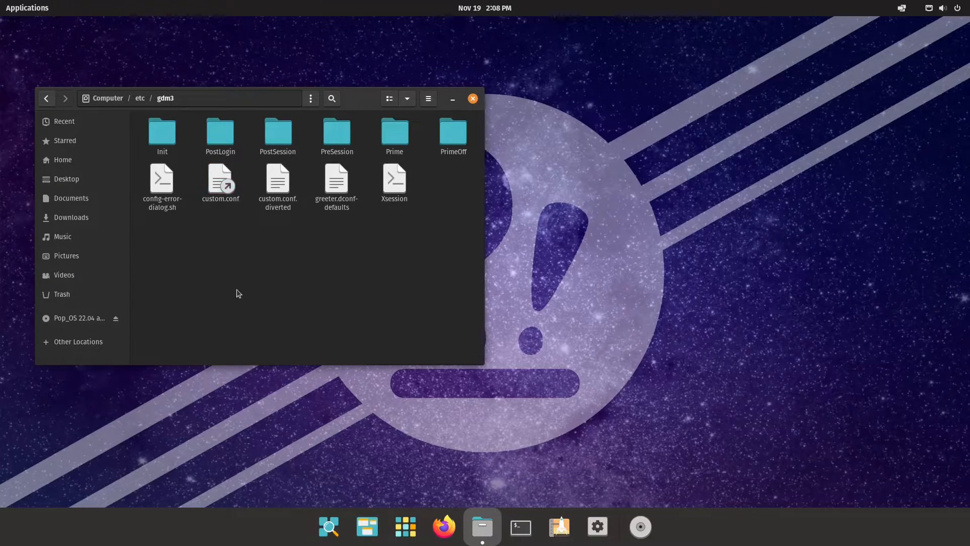
mouse_move(238, 344)
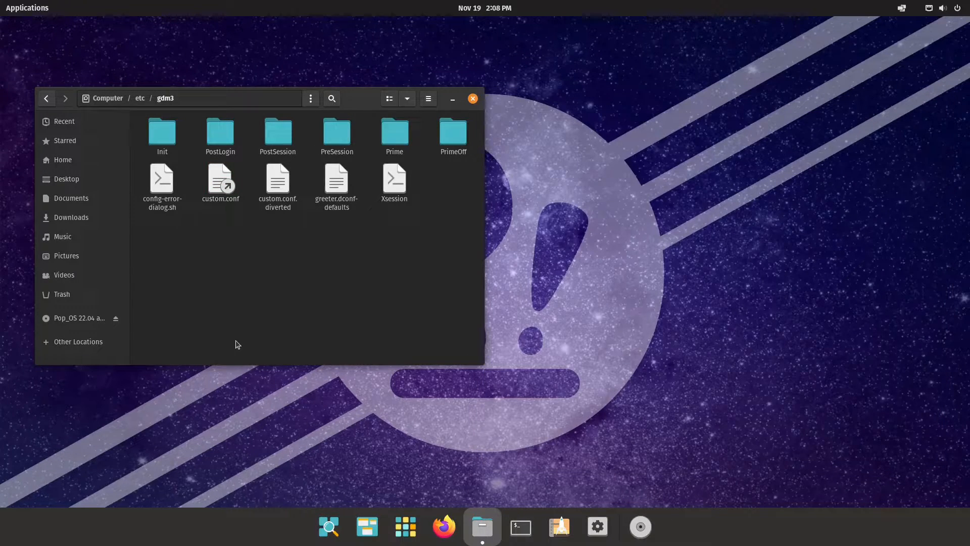
mouse_move(242, 283)
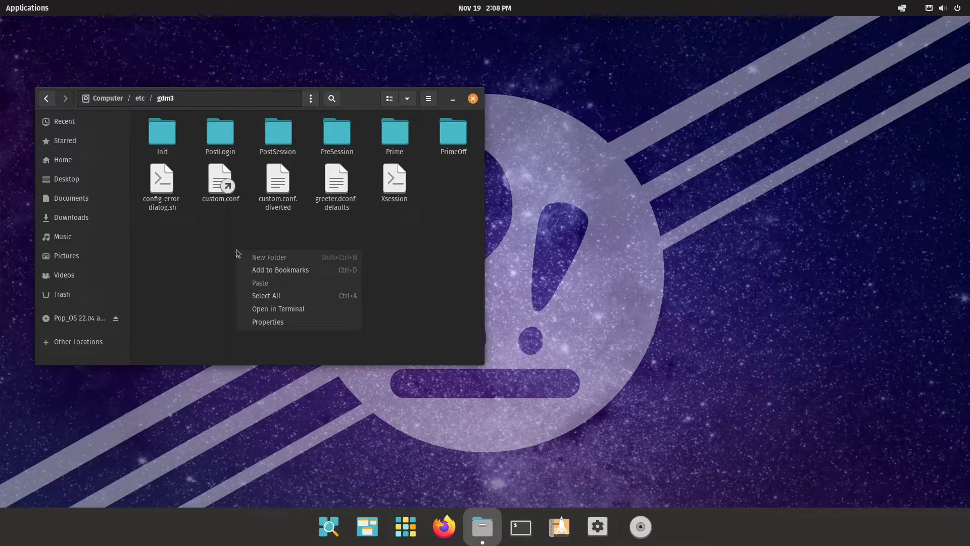
Open a terminal in /etc/gdm3 from the folder's context menu.
left_click(290, 313)
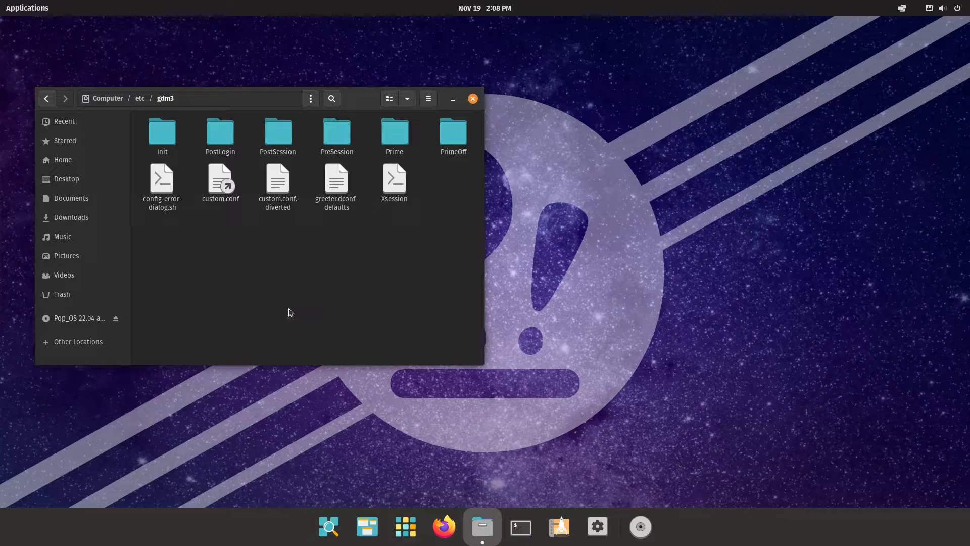
Type 'sudo nano custom.conf' at the terminal prompt without running it.
left_click(521, 527)
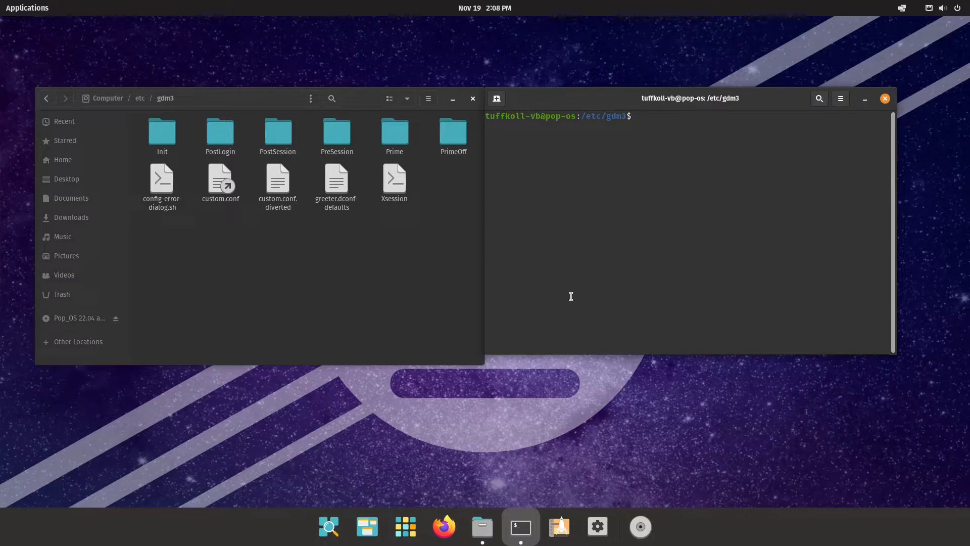
type("s")
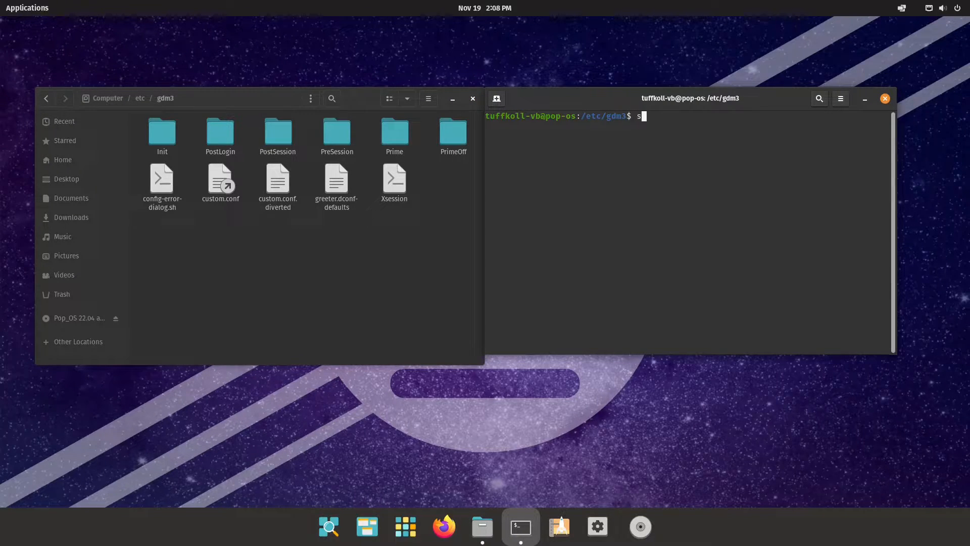
type("udo")
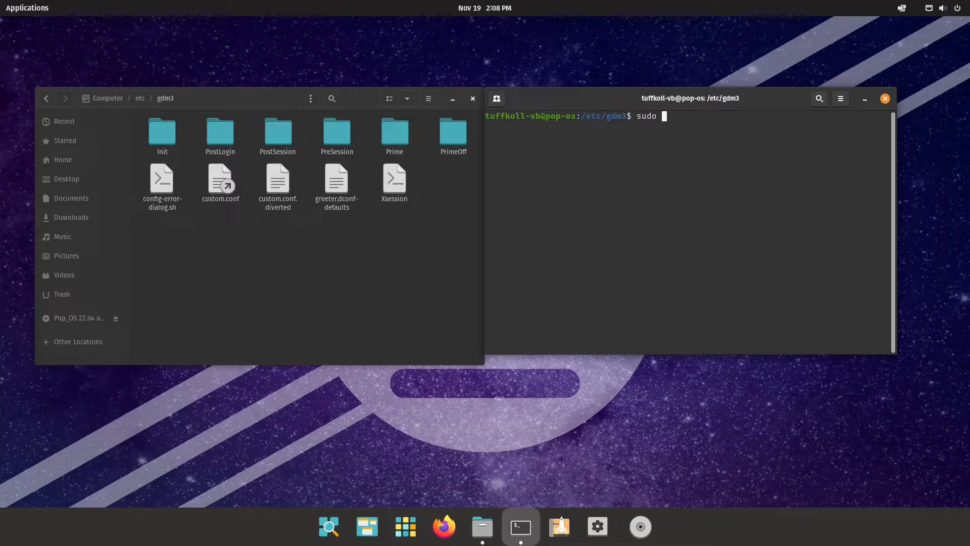
type("nano")
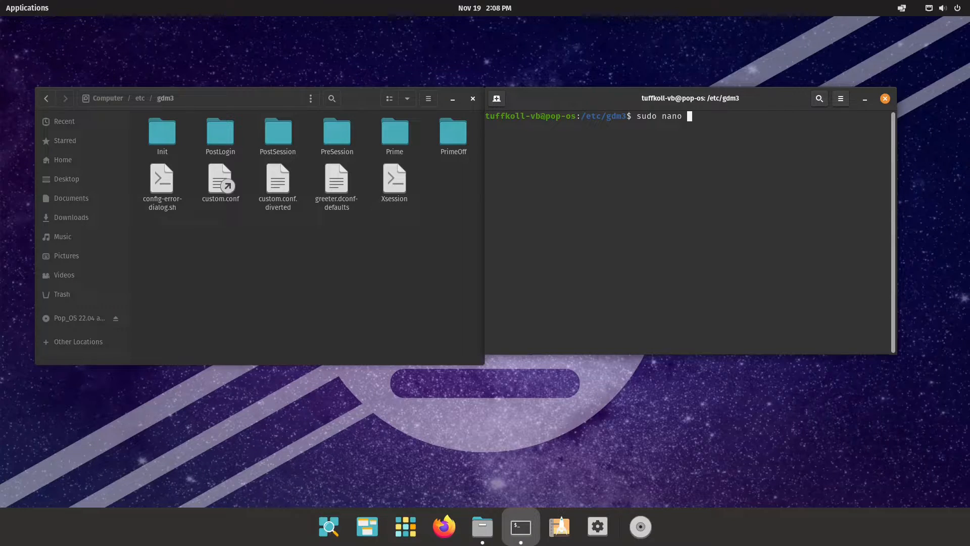
type("c")
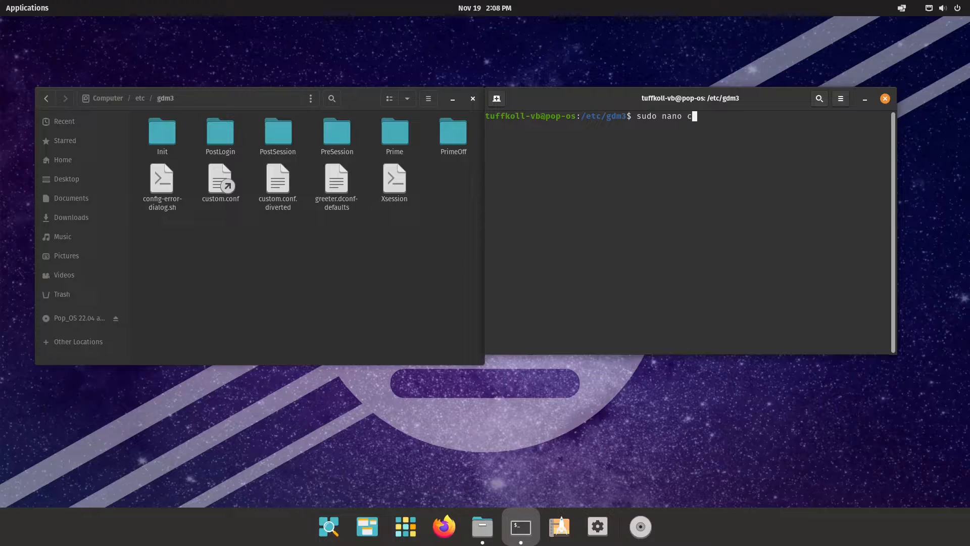
type("us")
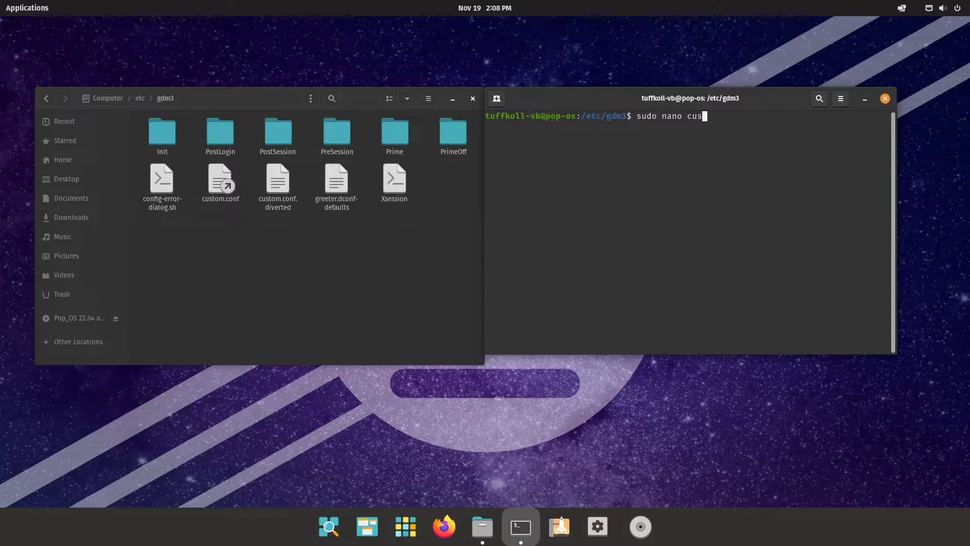
type("tom.conf")
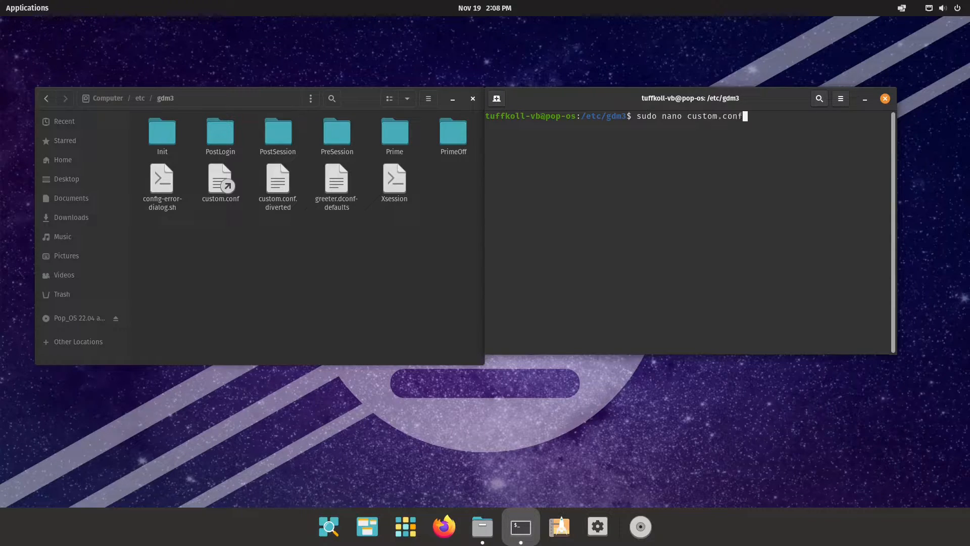
Open custom.conf in nano with sudo, set WaylandEnable to true, and save.
key("Return")
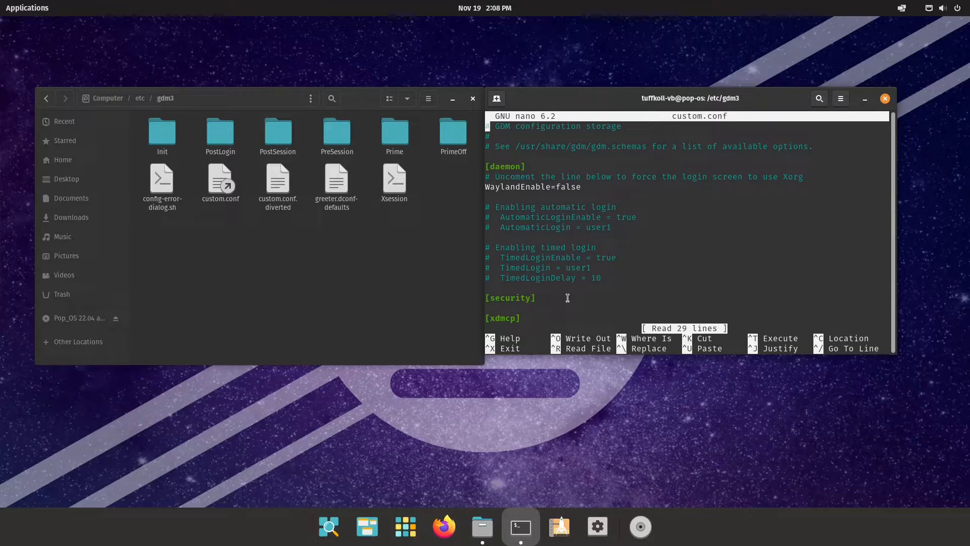
mouse_move(694, 328)
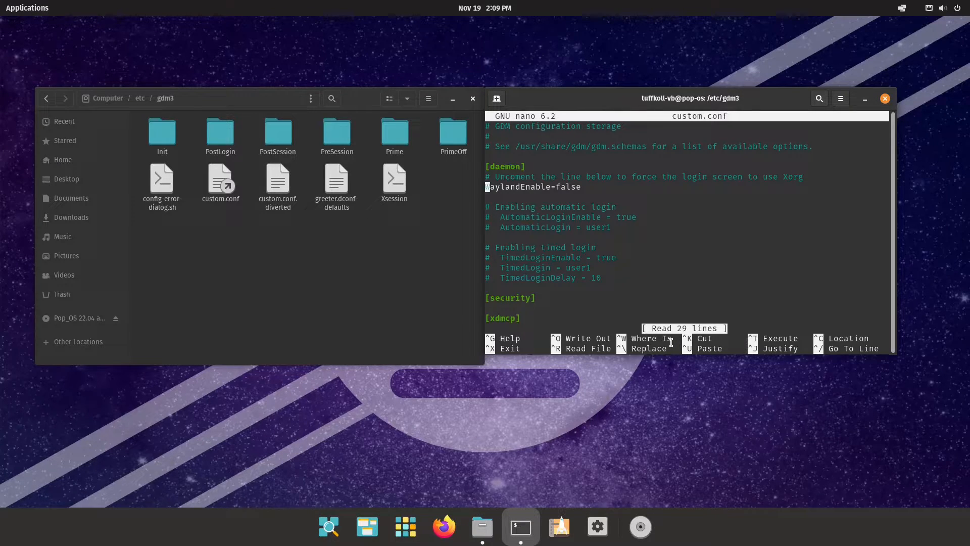
type("#")
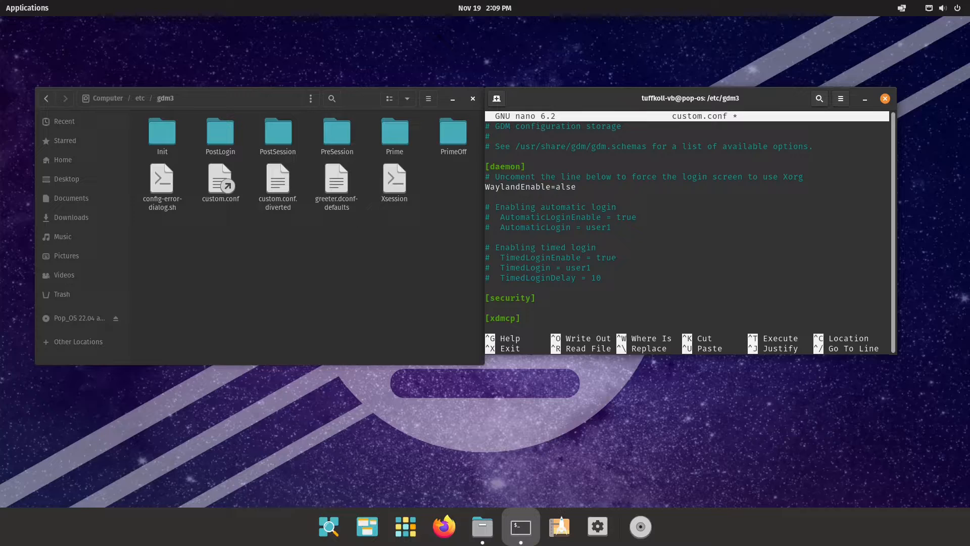
type("tr")
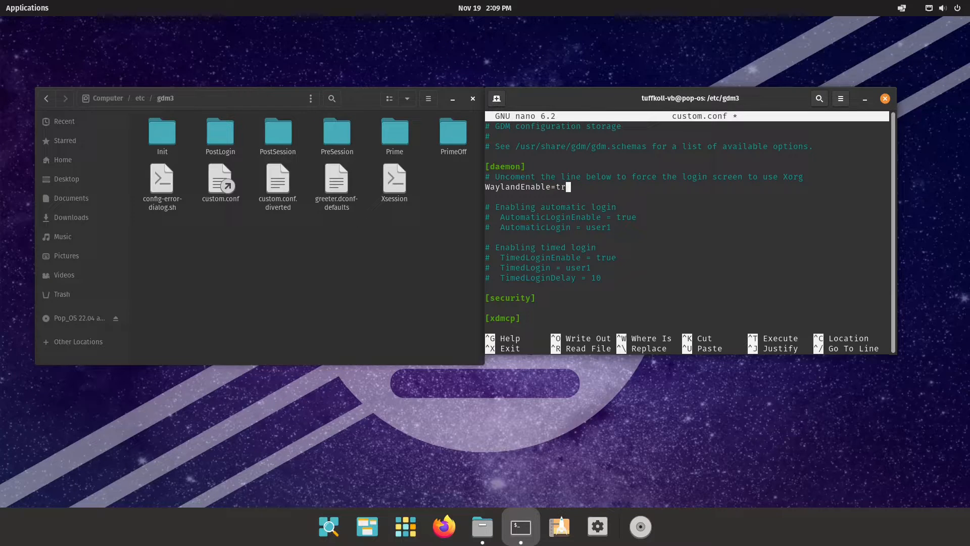
type("ue")
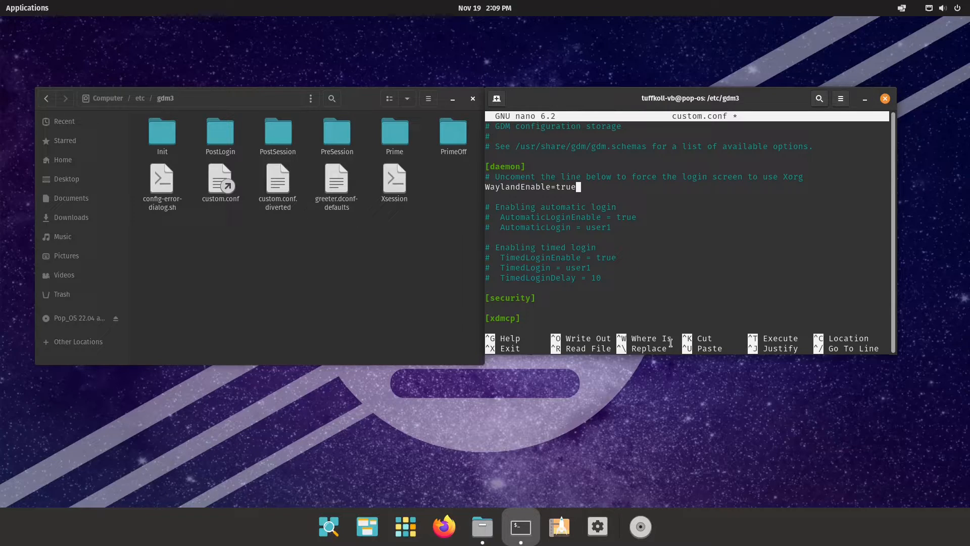
key("ctrl+o")
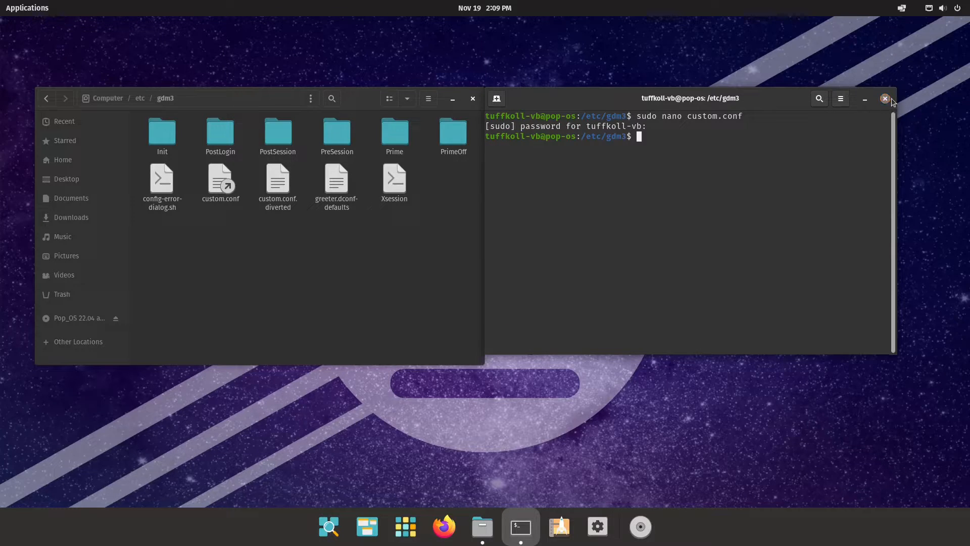
Close the Terminal and log out through the top-right Power Off / Log Out menu.
left_click(885, 99)
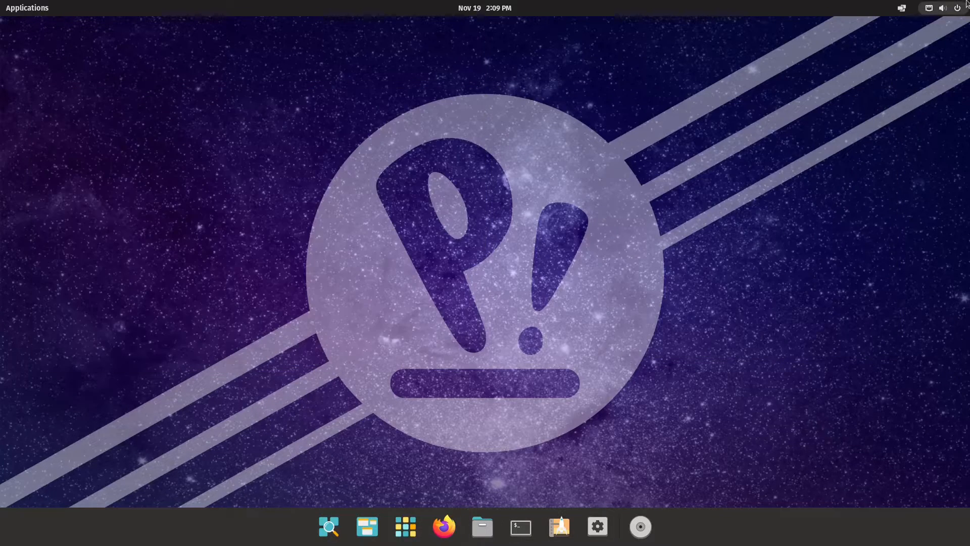
left_click(957, 7)
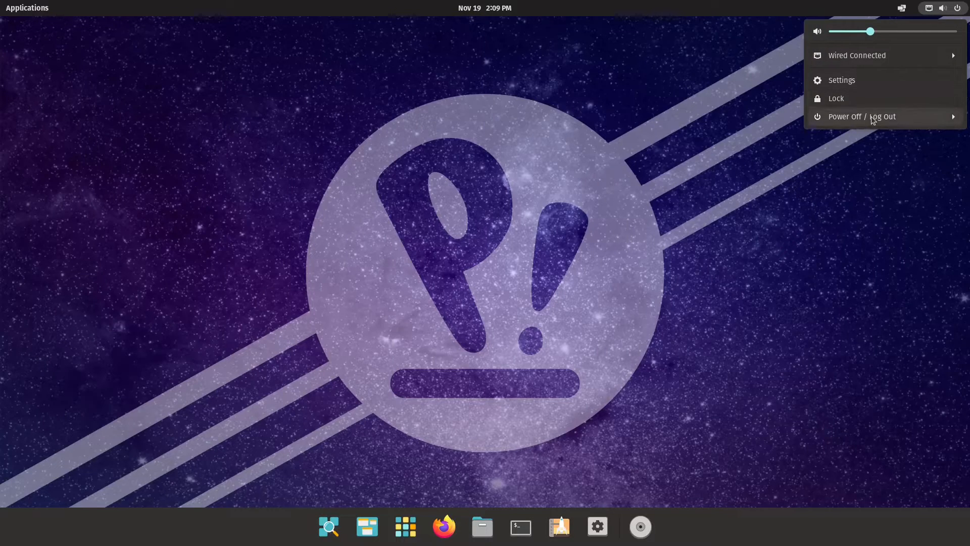
left_click(862, 117)
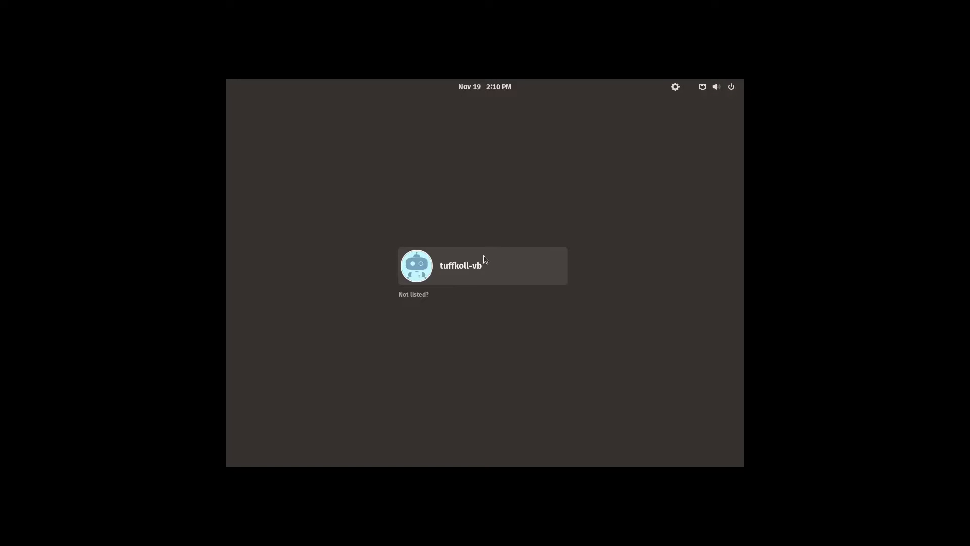
mouse_move(515, 275)
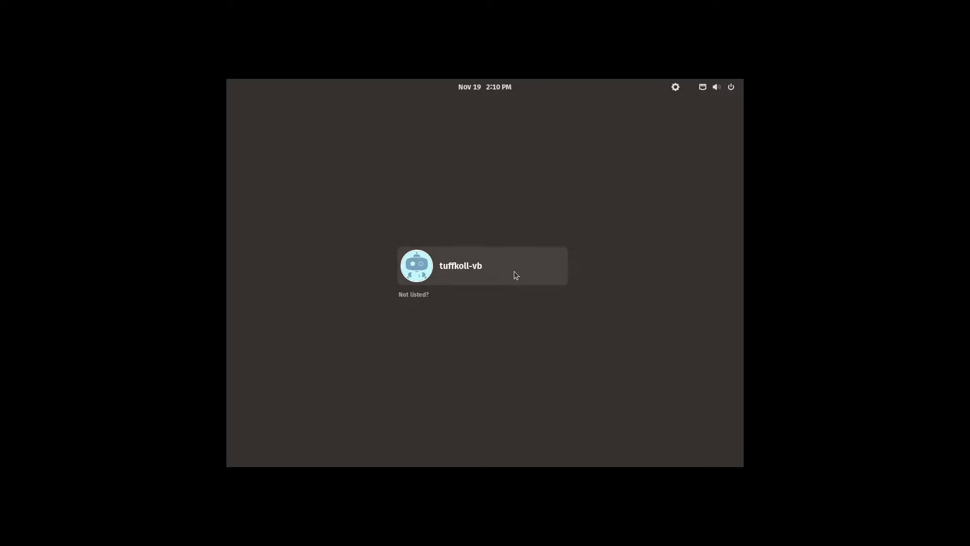
Select the user, pick the Pop on Wayland session, and sign in with the password.
left_click(482, 265)
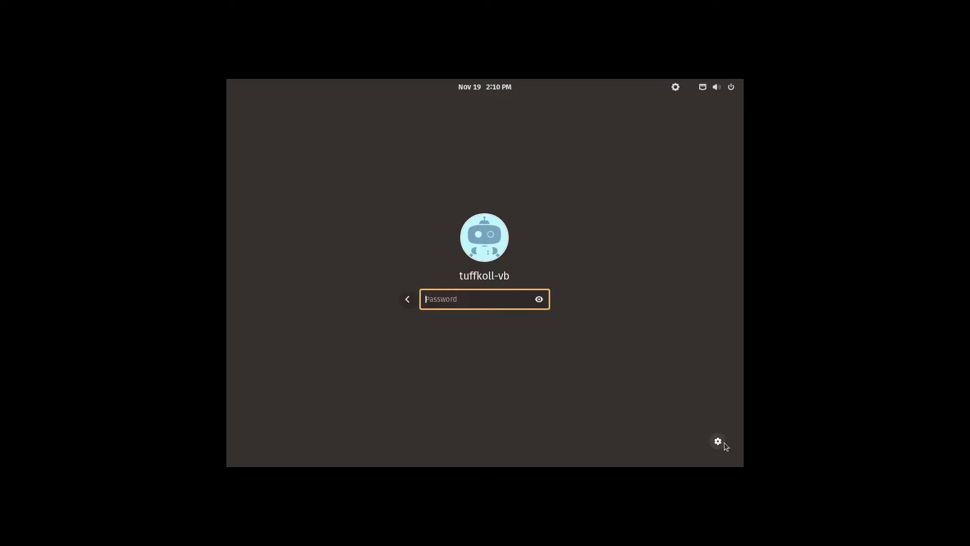
mouse_move(710, 442)
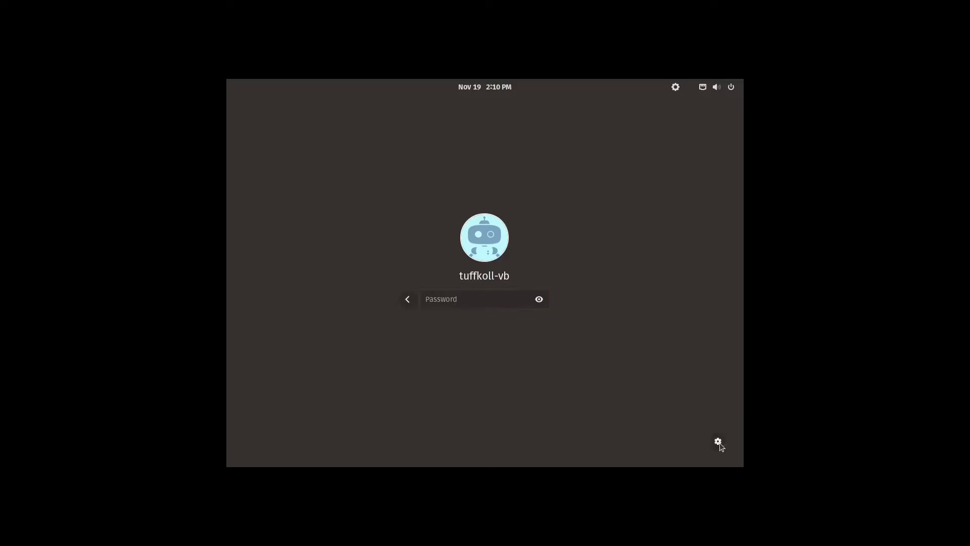
left_click(718, 441)
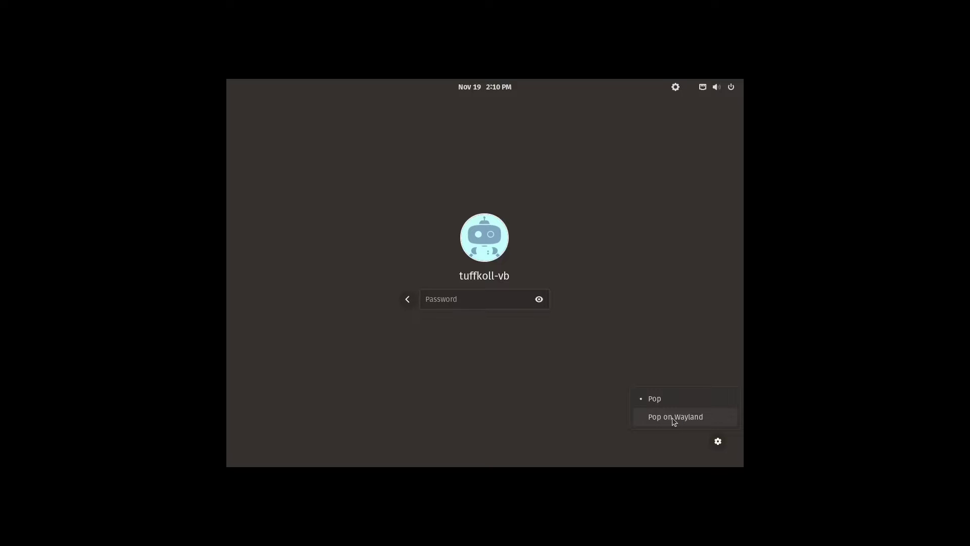
left_click(475, 299)
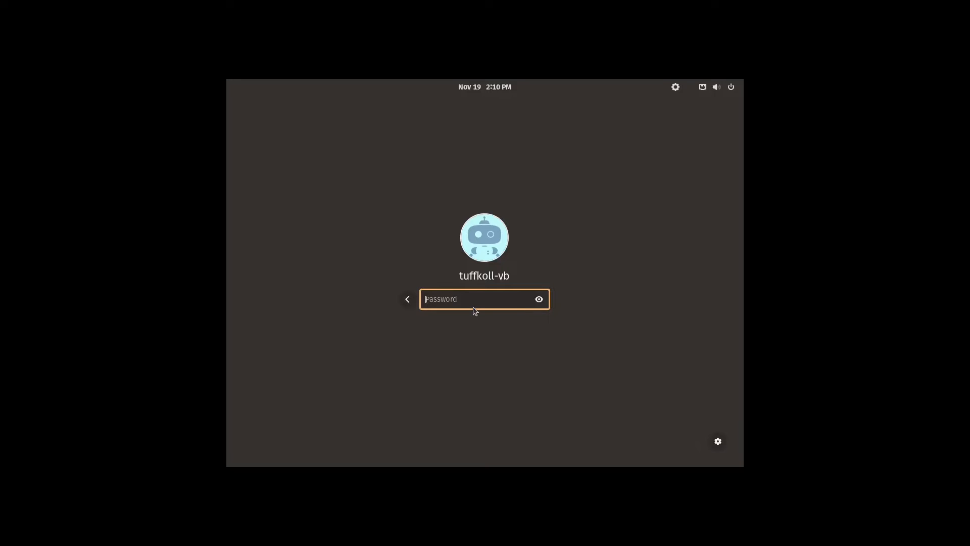
type("••")
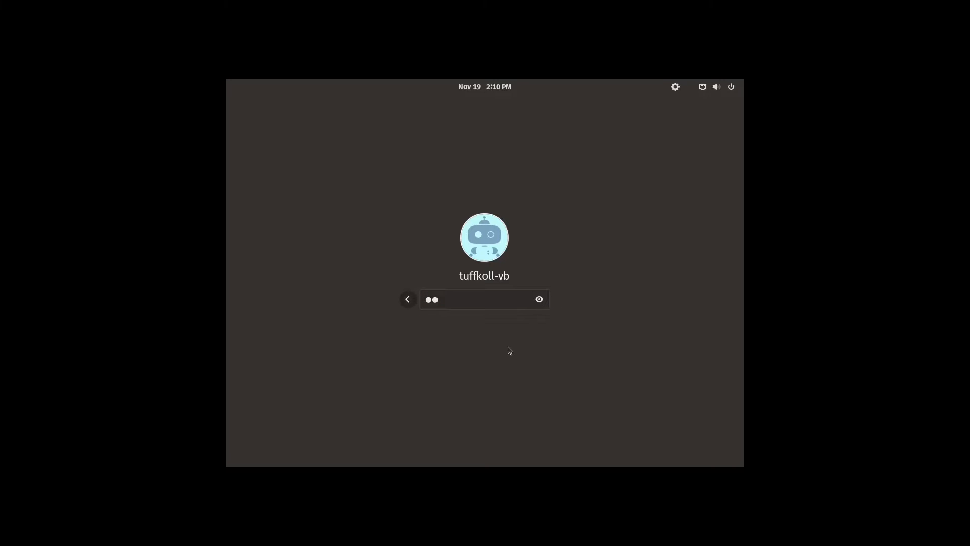
mouse_move(529, 359)
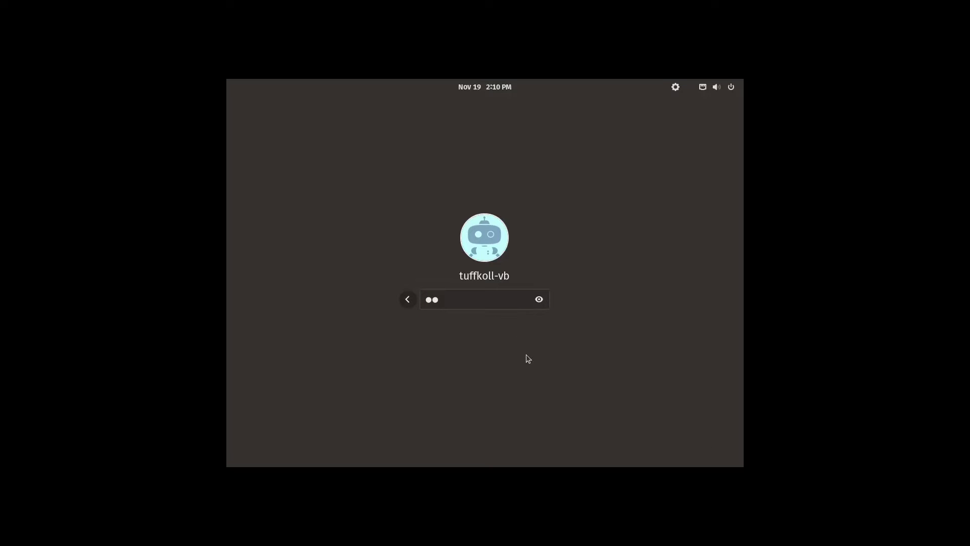
key("Return")
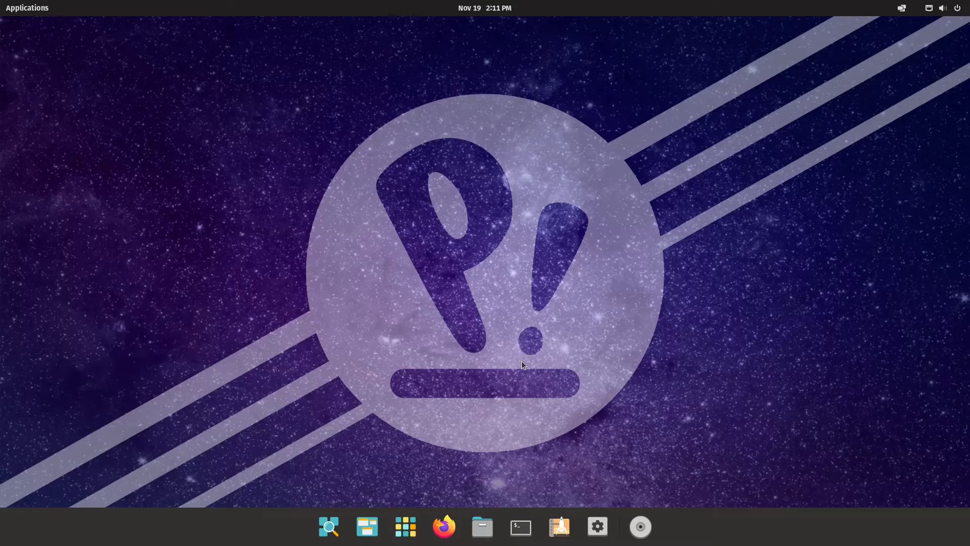
mouse_move(472, 252)
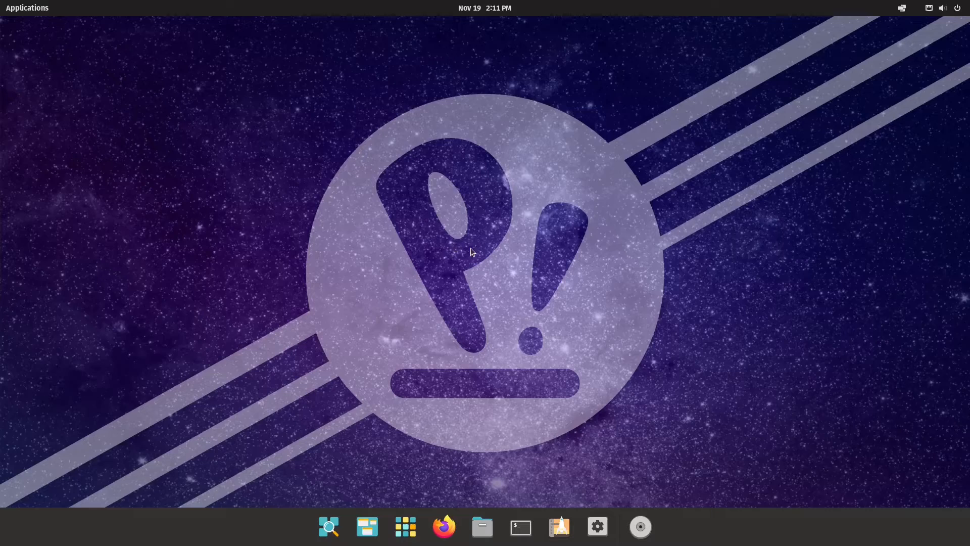
Check that Settings > About lists Wayland as the windowing system, then close Settings.
left_click(944, 9)
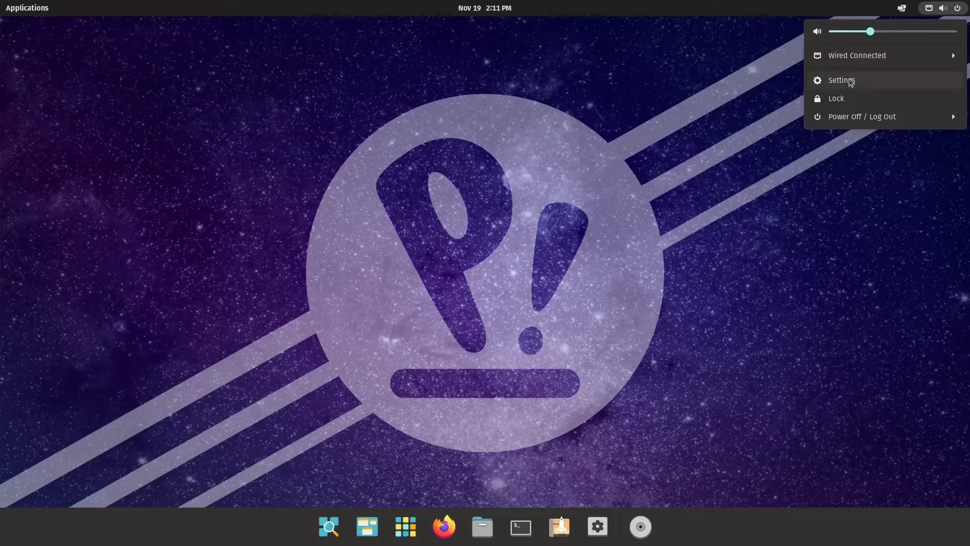
left_click(842, 80)
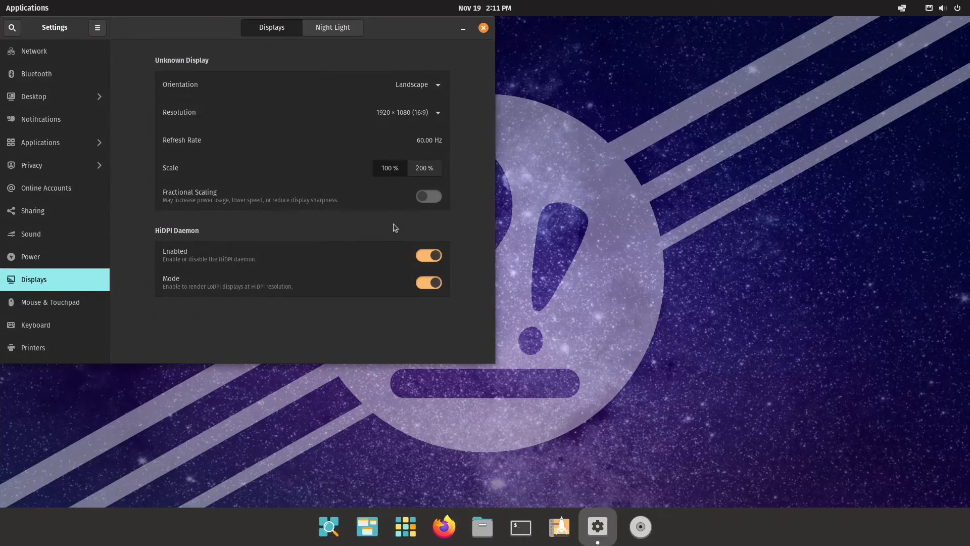
scroll("down", 3)
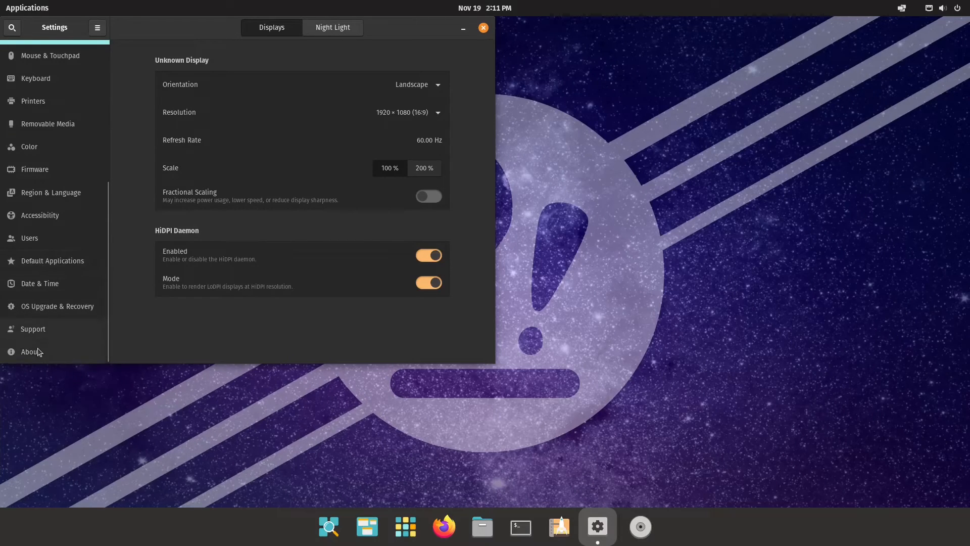
left_click(30, 352)
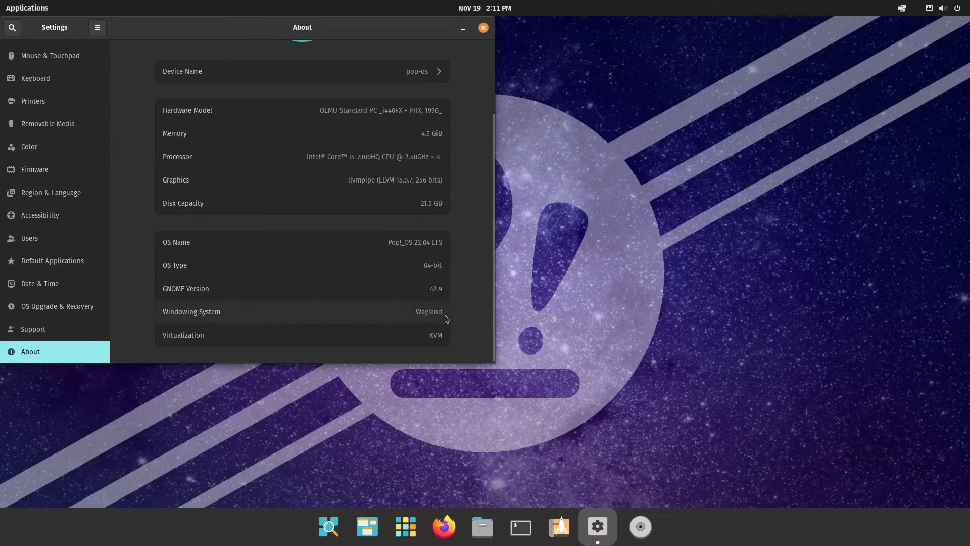
mouse_move(468, 251)
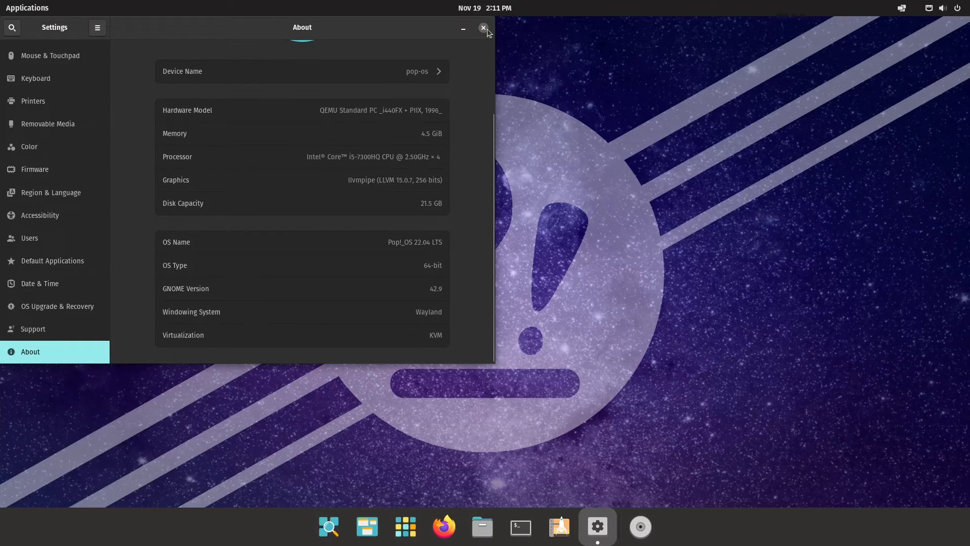
left_click(483, 28)
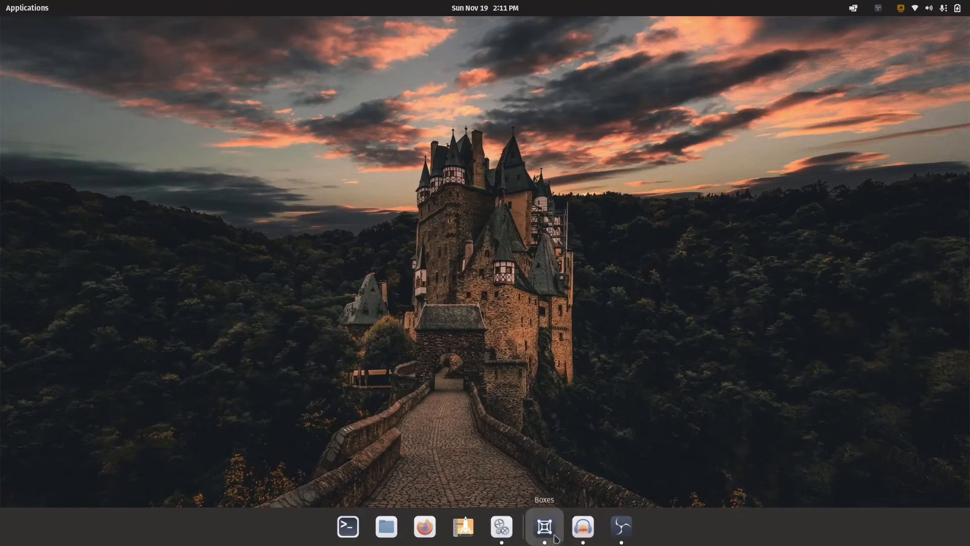
Bring up the host's Settings About page showing Wayland as the windowing system.
left_click(502, 526)
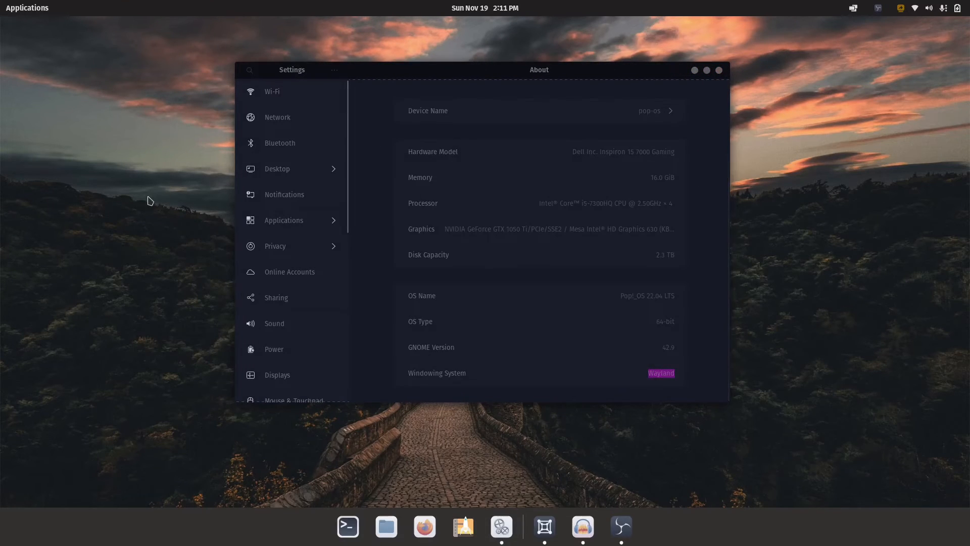
mouse_move(69, 296)
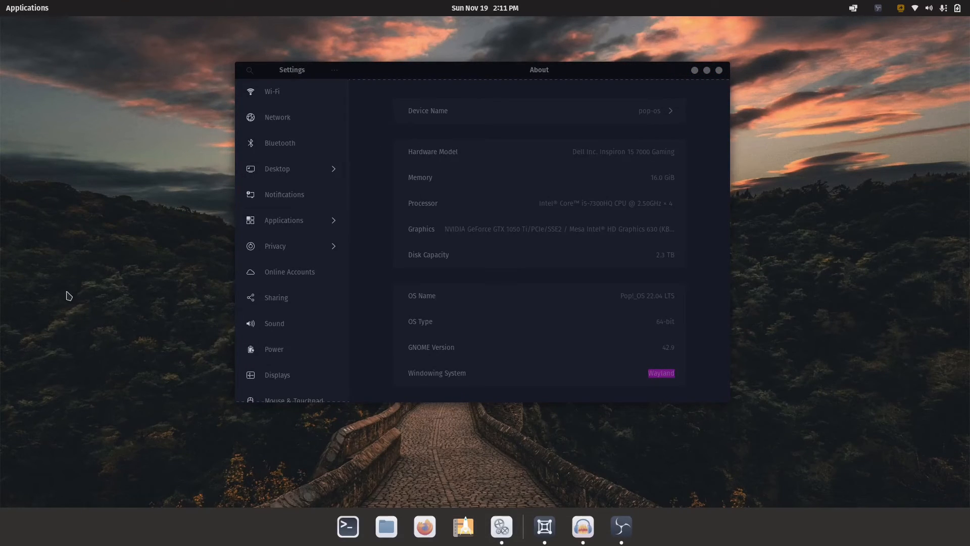
mouse_move(65, 304)
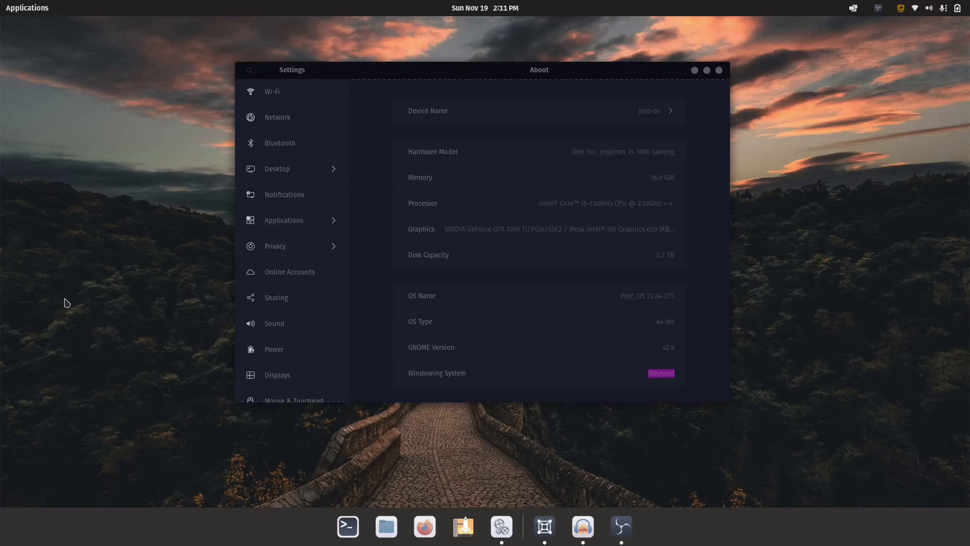
mouse_move(63, 307)
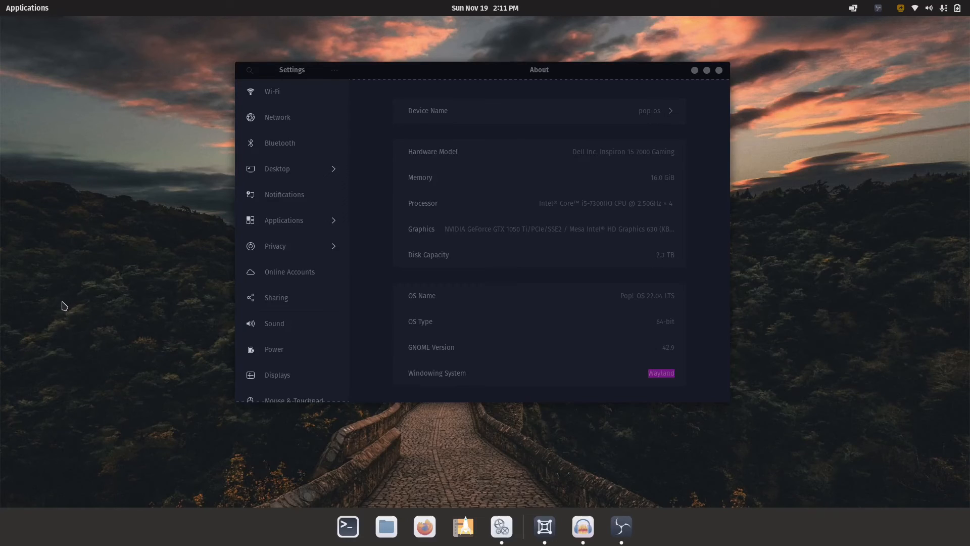